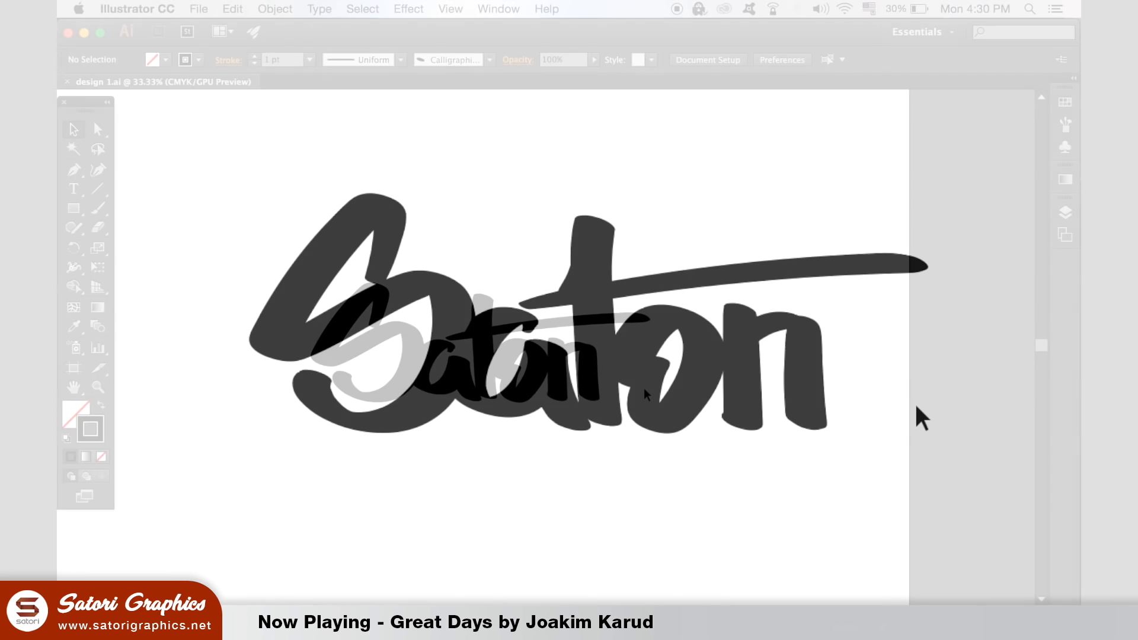
Outline the brushed t crossbar stroke into a solid filled shape.
{"action": "key", "text": "Ctrl+Z"}
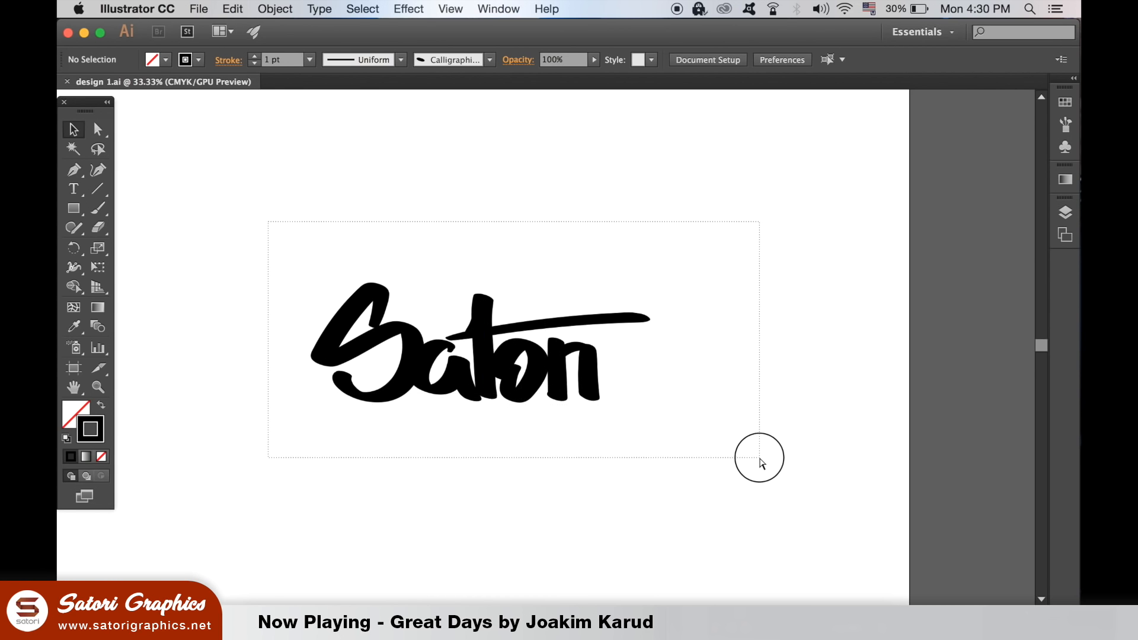
{"action": "left_click", "coordinate": [275, 9]}
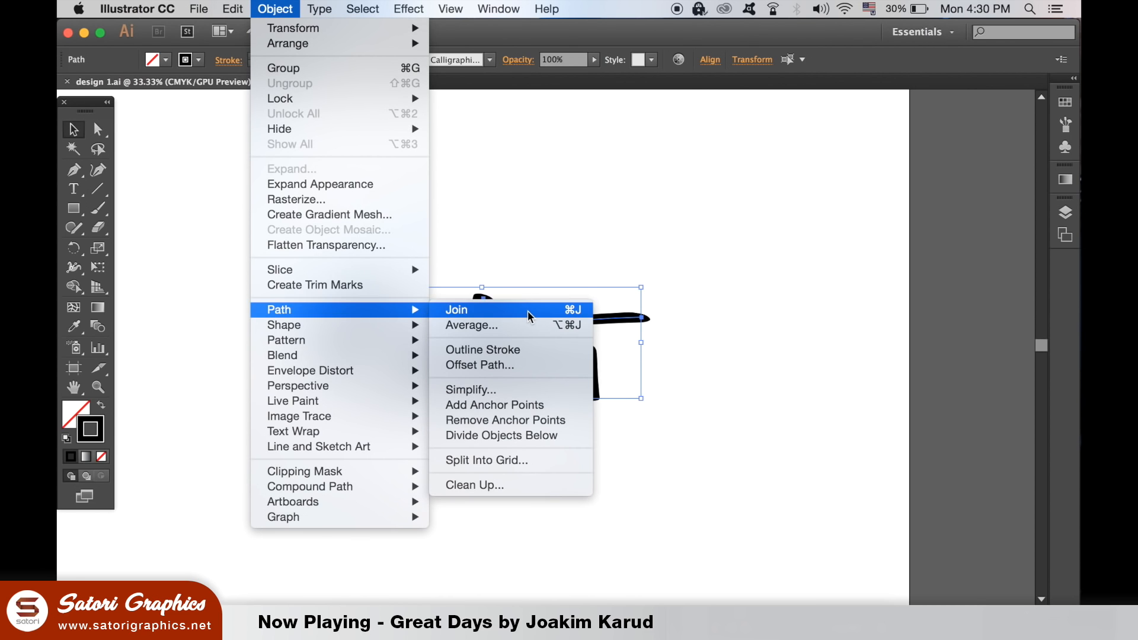
{"action": "mouse_move", "coordinate": [482, 349]}
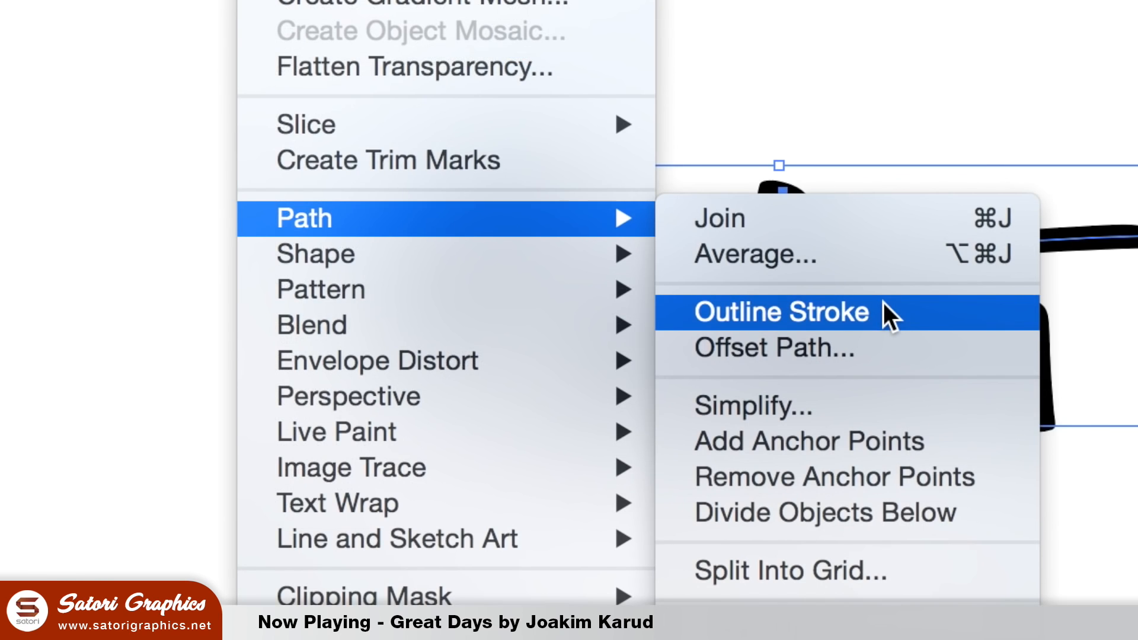
{"action": "left_click", "coordinate": [779, 312]}
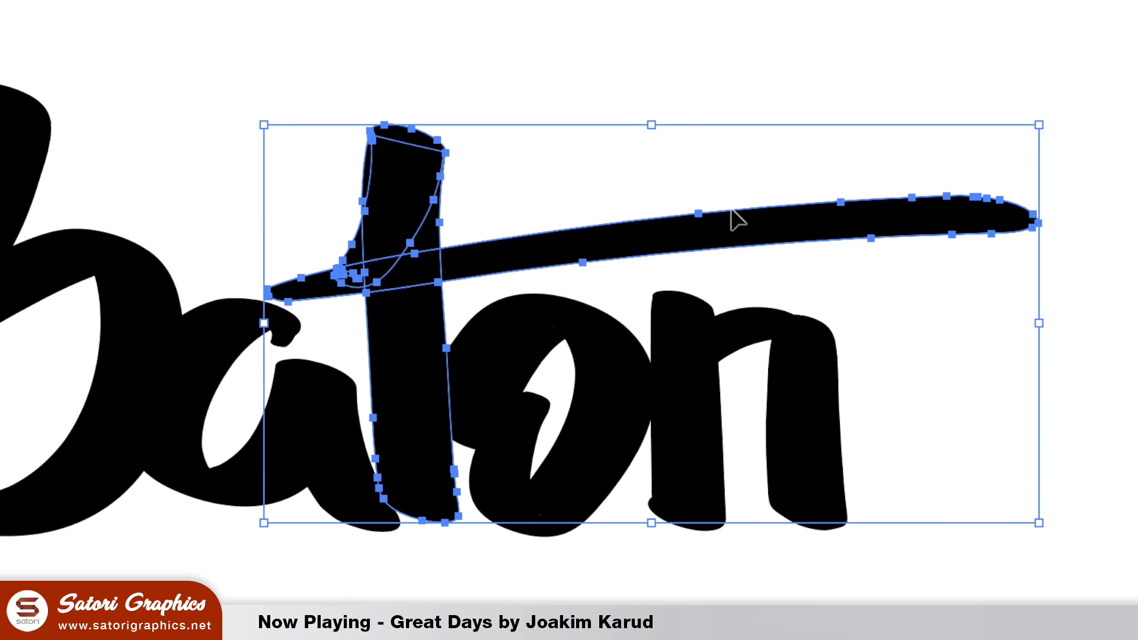
Show the Pathfinder panel and inspect the S letter as a separate shape.
{"action": "left_click", "coordinate": [498, 9]}
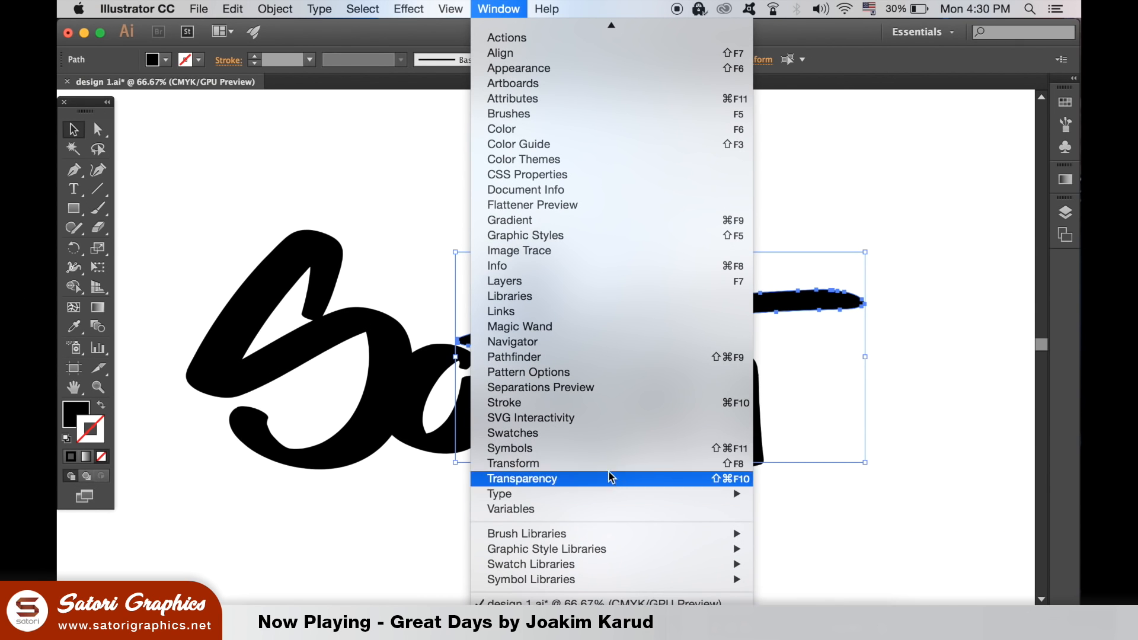
{"action": "mouse_move", "coordinate": [606, 356]}
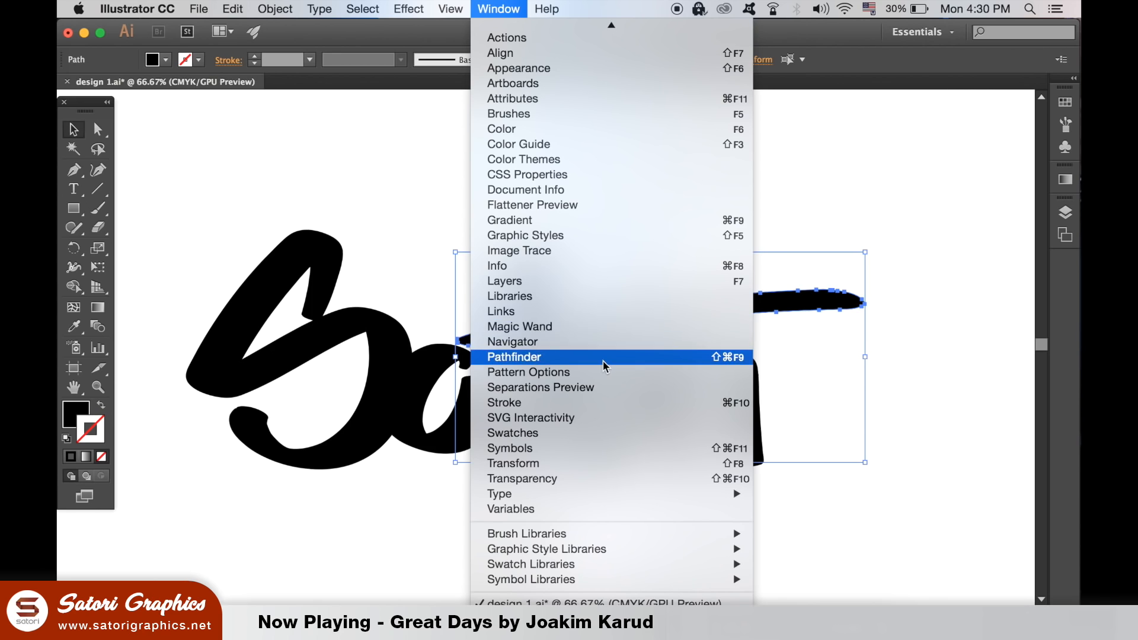
{"action": "left_click", "coordinate": [514, 357]}
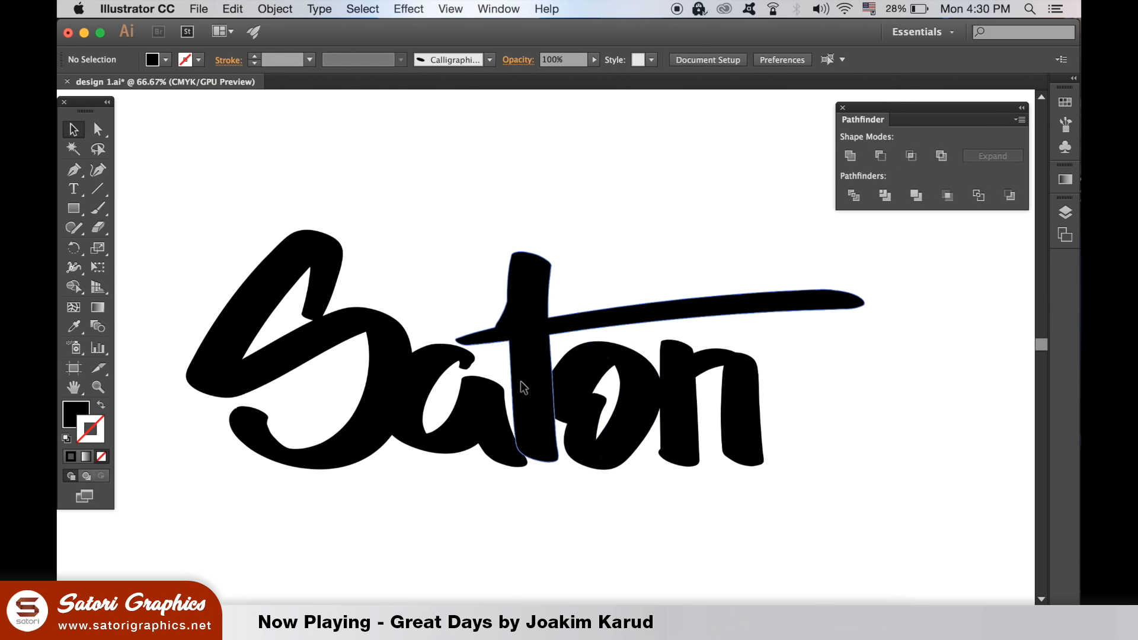
{"action": "left_click", "coordinate": [298, 348]}
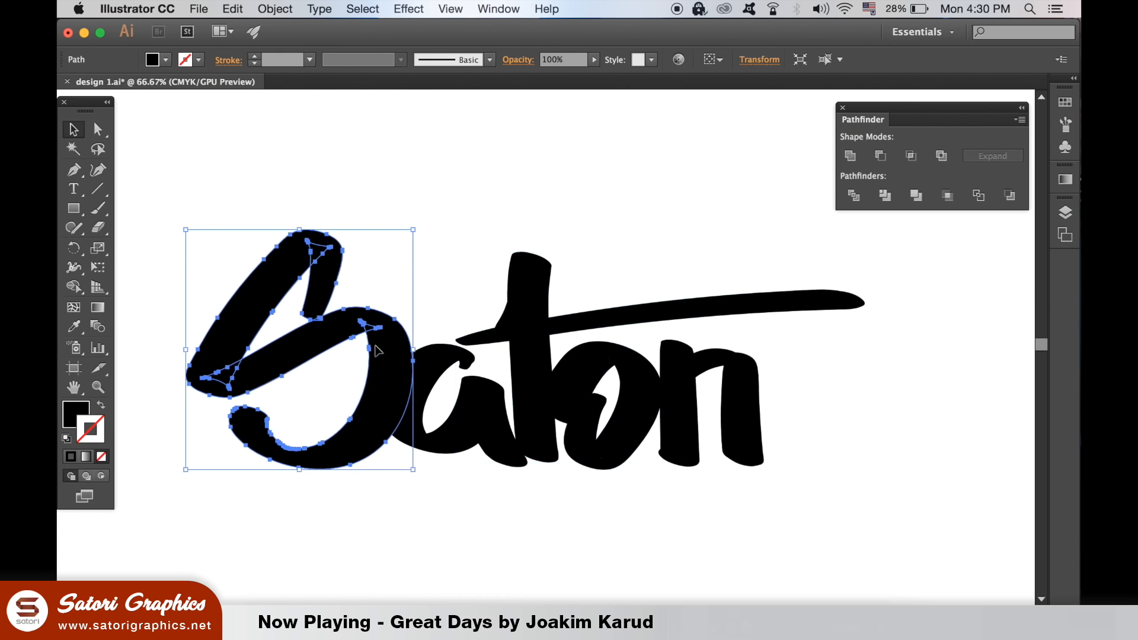
{"action": "mouse_move", "coordinate": [803, 177]}
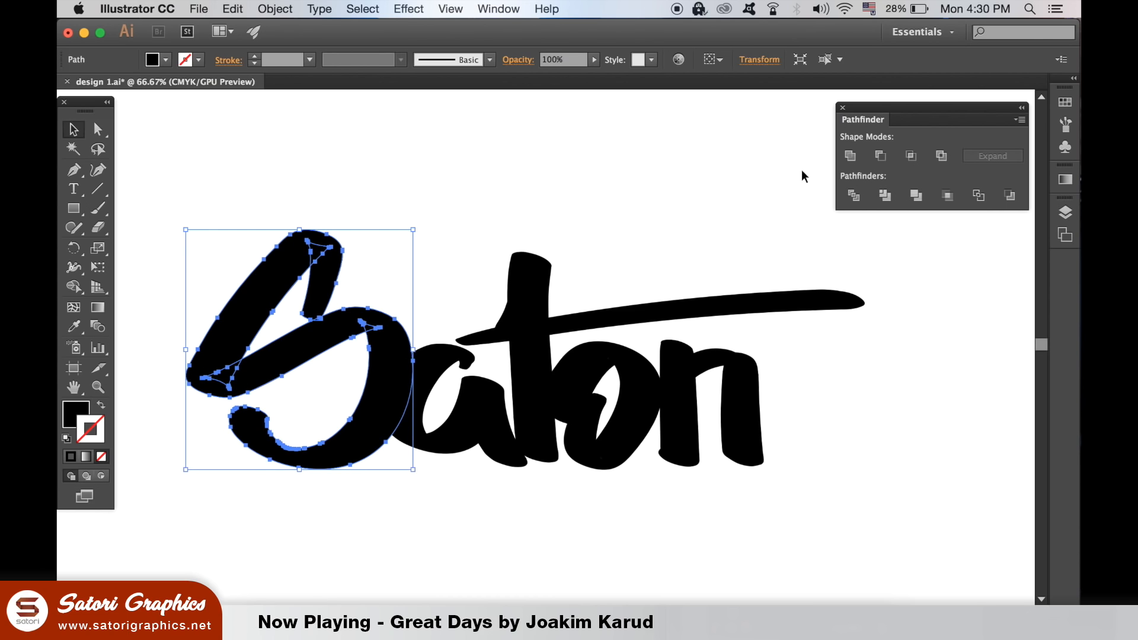
{"action": "left_click", "coordinate": [849, 156]}
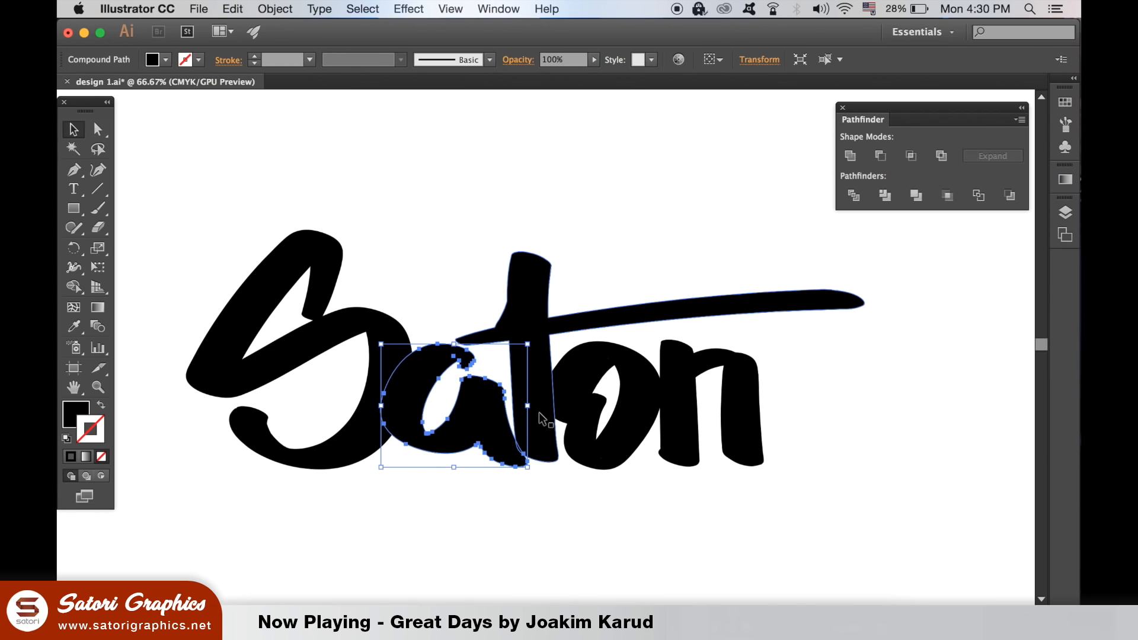
{"action": "left_click", "coordinate": [350, 397]}
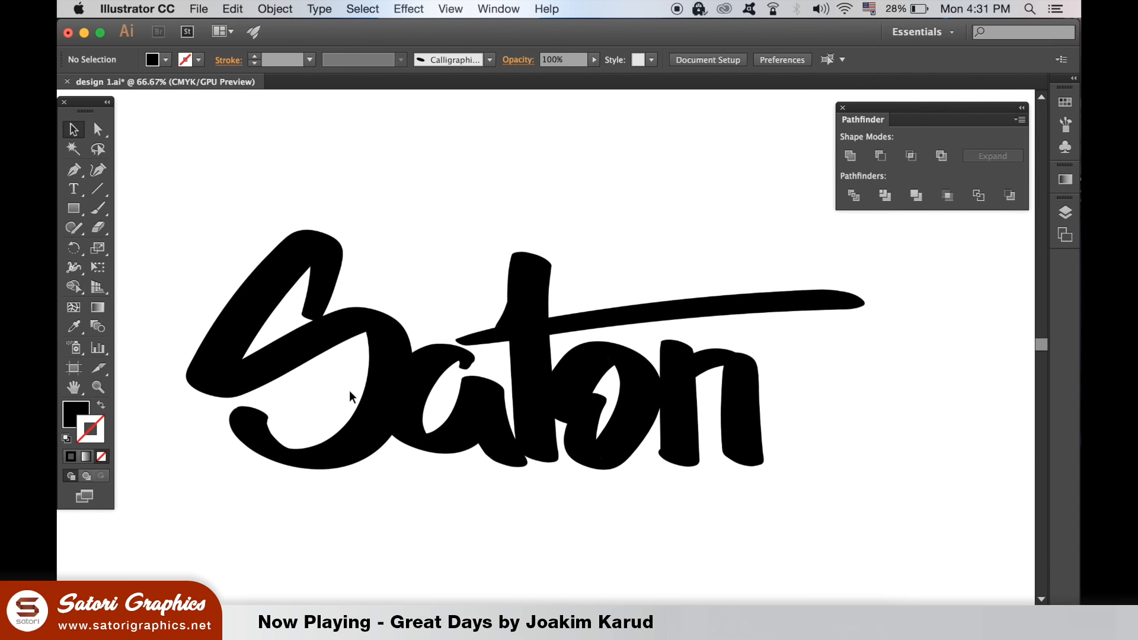
Simplify the whole wordmark at 86% curve precision, cutting anchor points from 242 to 137.
{"action": "left_click", "coordinate": [453, 407]}
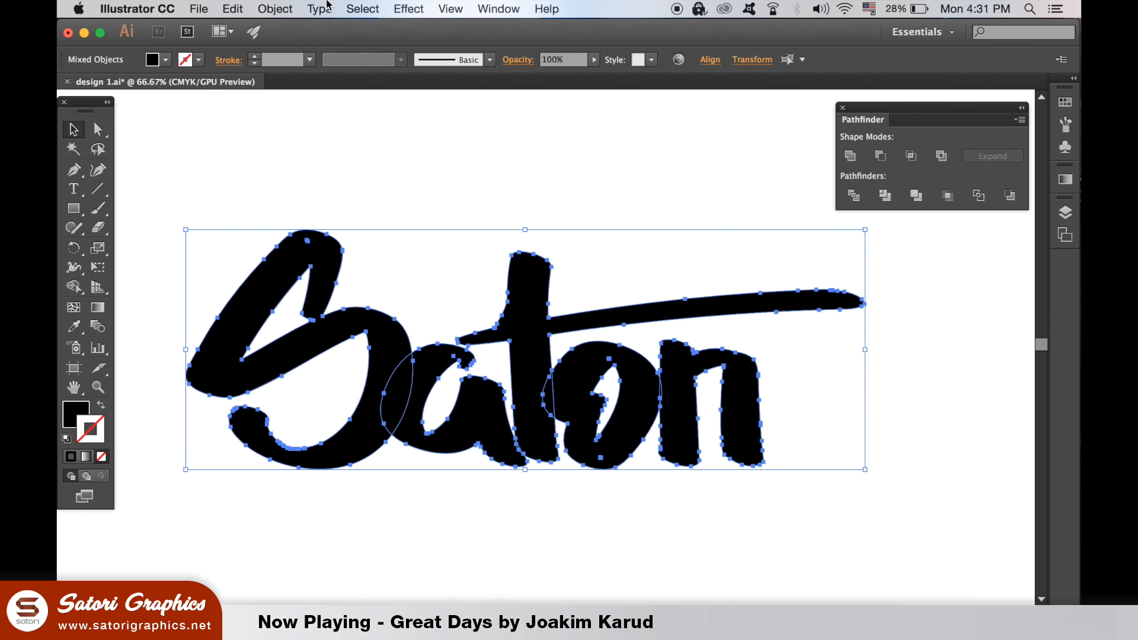
{"action": "left_click", "coordinate": [275, 8]}
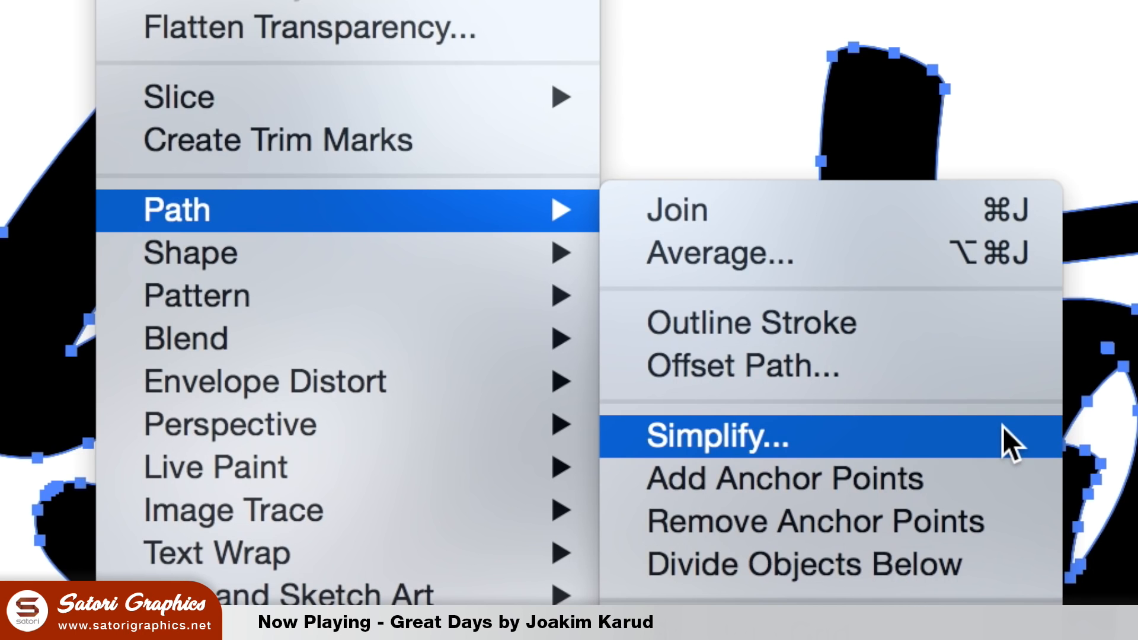
{"action": "left_click", "coordinate": [708, 437]}
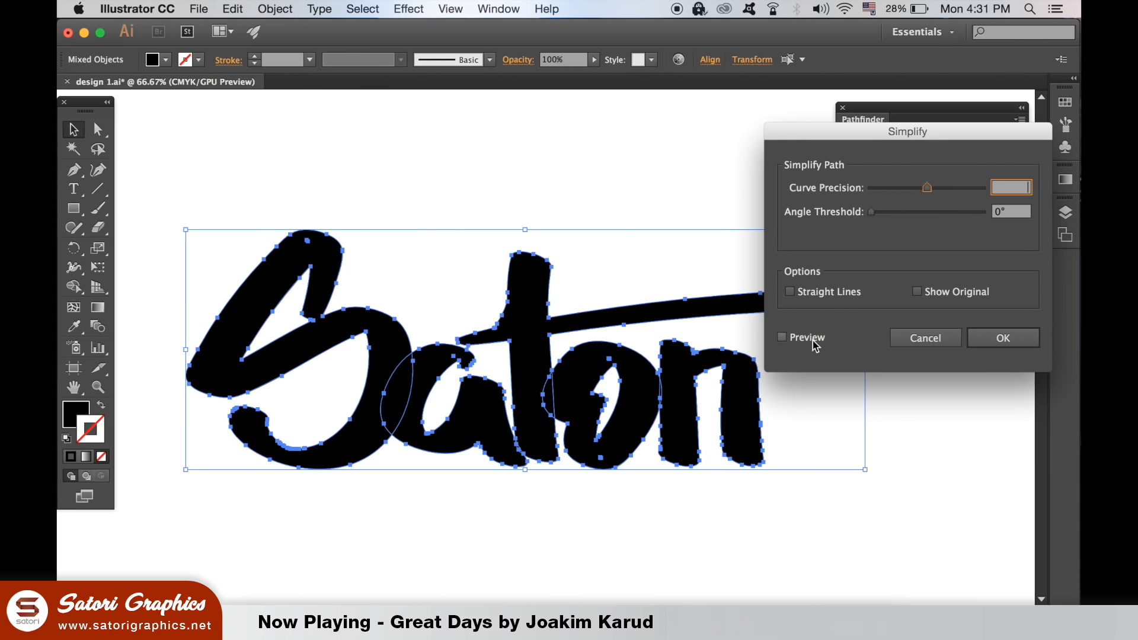
{"action": "left_click", "coordinate": [782, 336]}
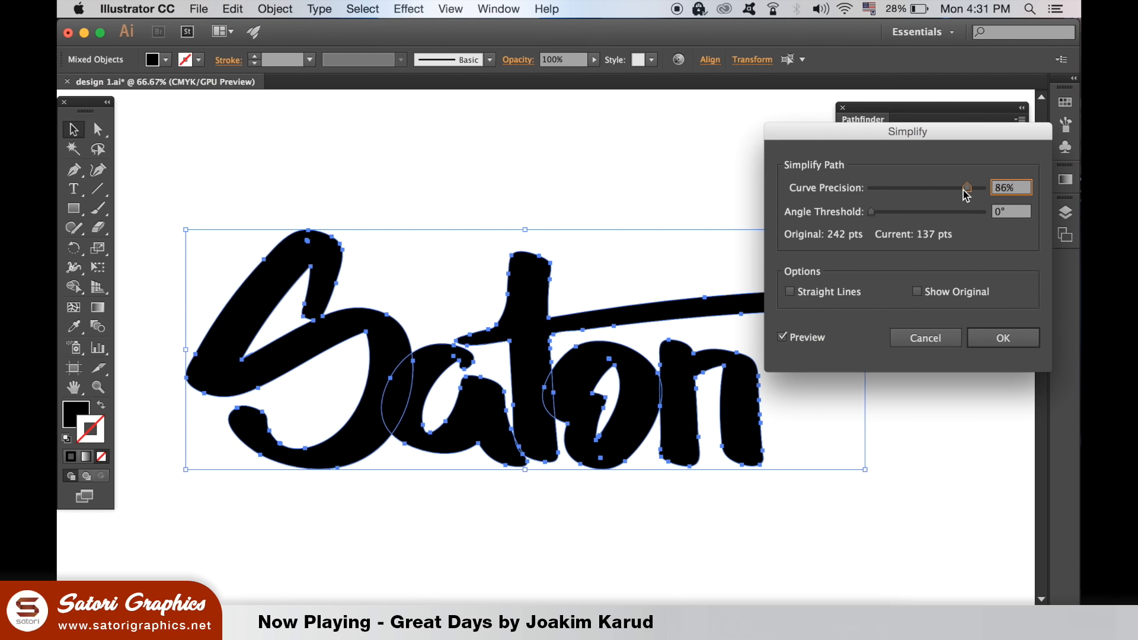
{"action": "left_click", "coordinate": [791, 291]}
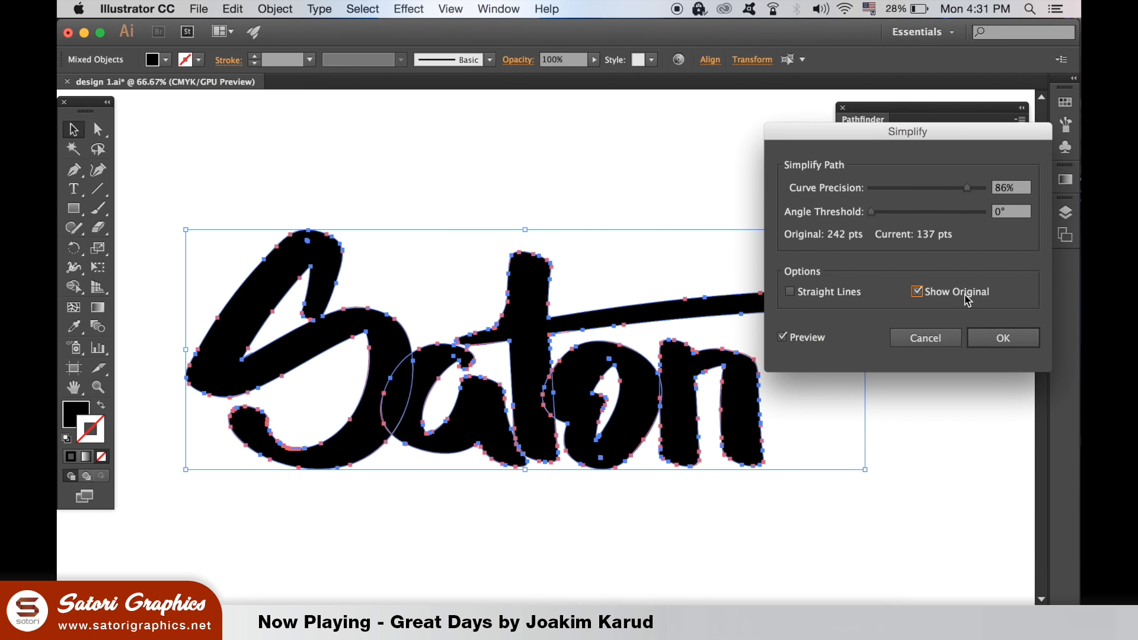
{"action": "left_click", "coordinate": [917, 292]}
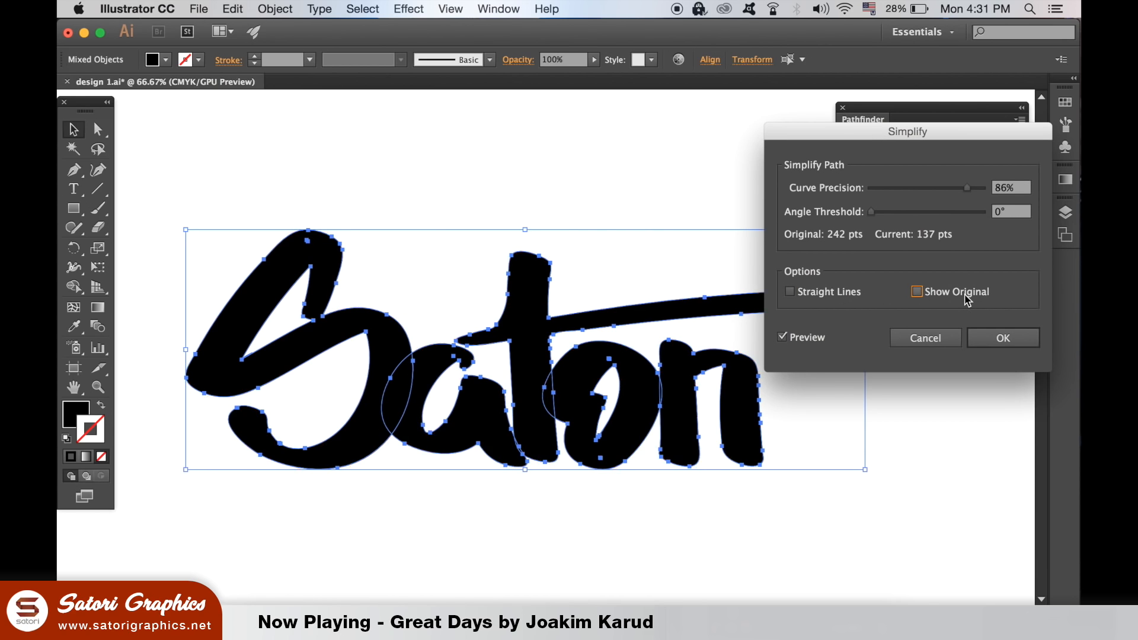
{"action": "left_click", "coordinate": [1002, 337]}
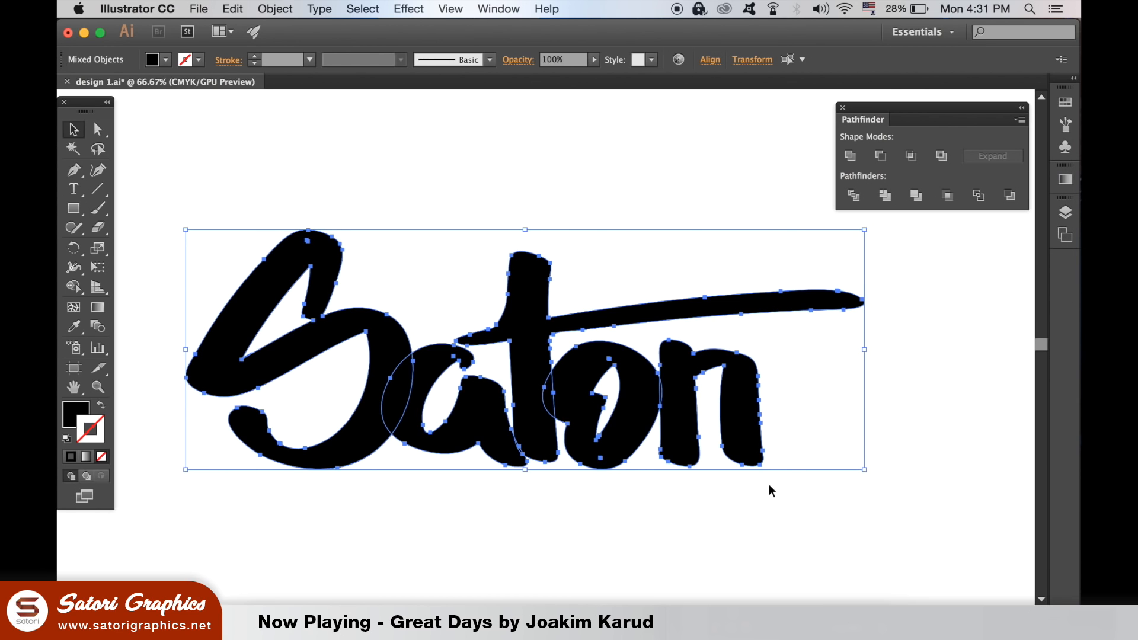
{"action": "left_click", "coordinate": [370, 428]}
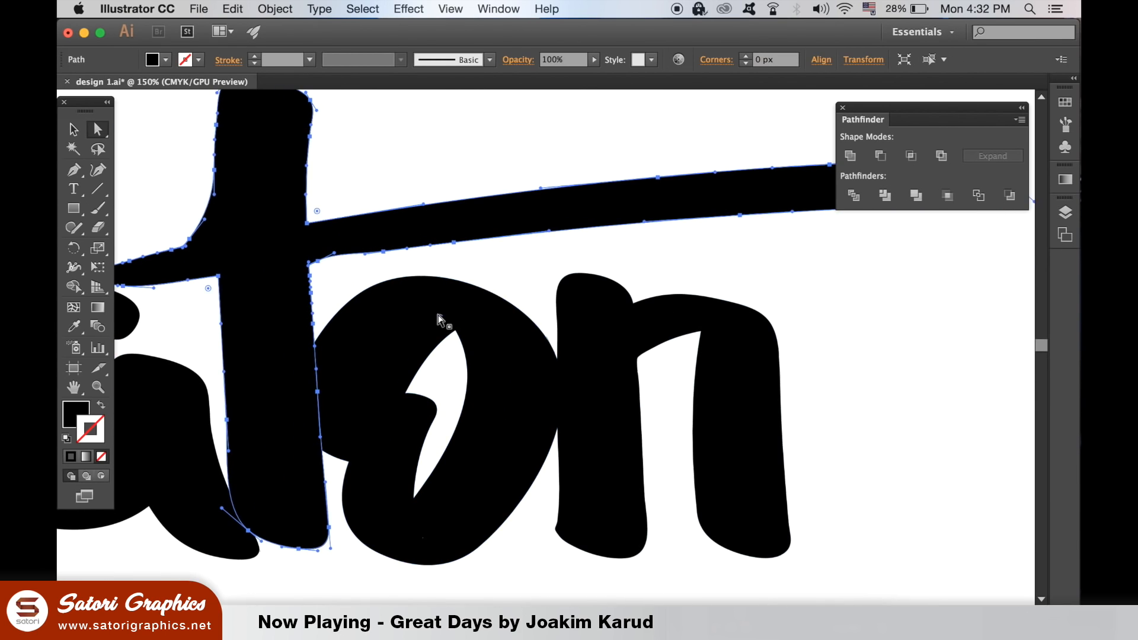
Expose the anchor points of the a for point-level editing.
{"action": "left_click", "coordinate": [581, 465]}
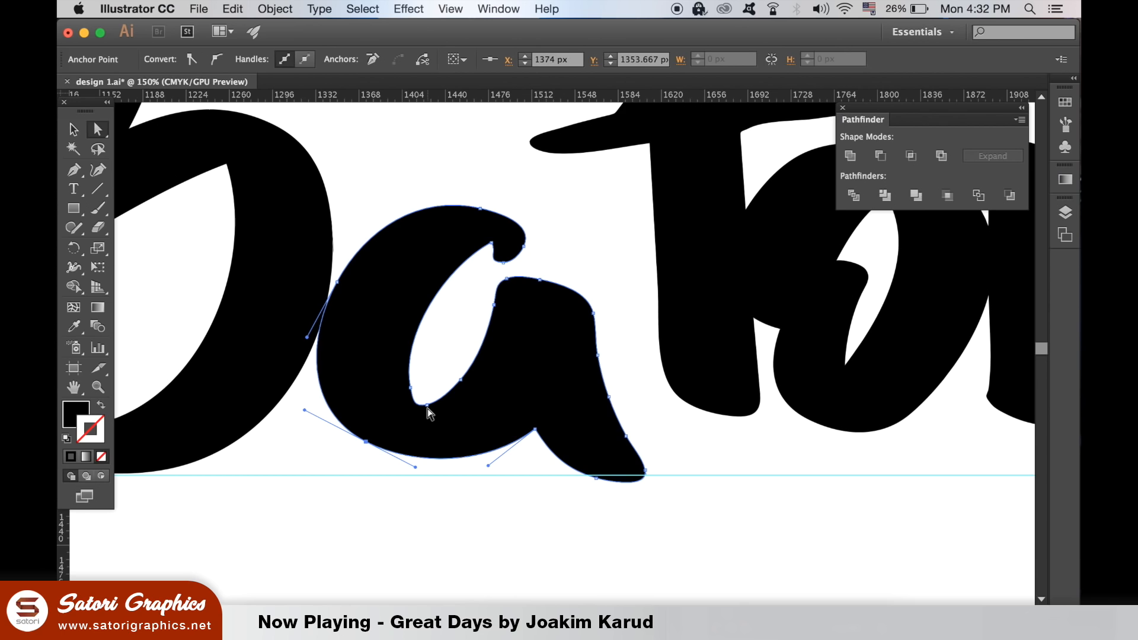
Tighten the curve at the bottom point of the a's inner counter.
{"action": "left_click", "coordinate": [413, 403]}
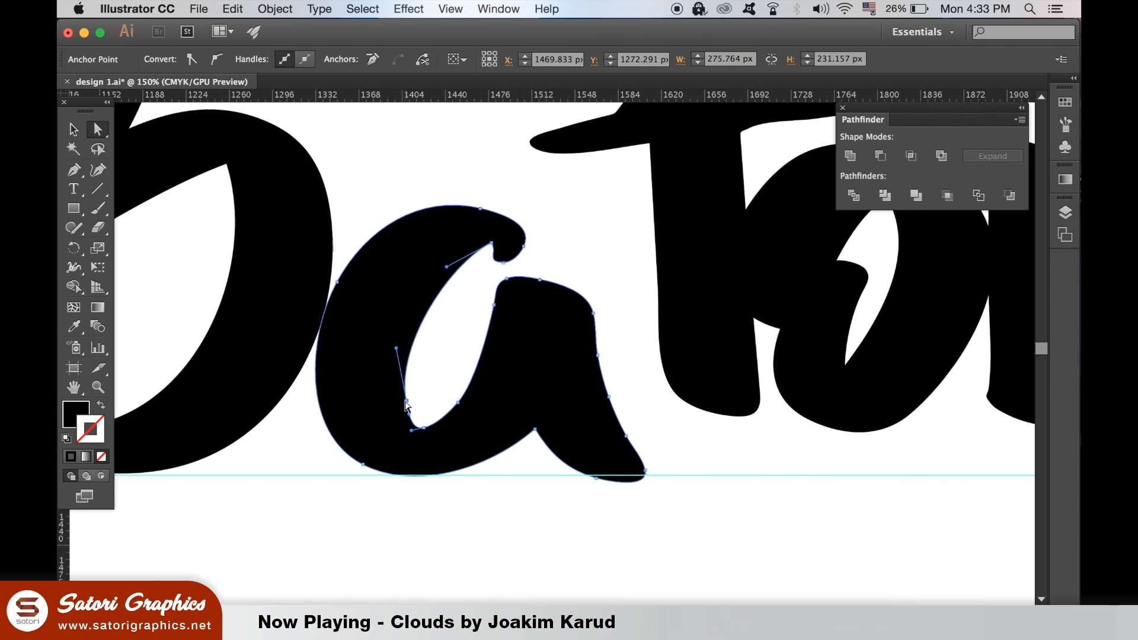
{"action": "left_click", "coordinate": [412, 430]}
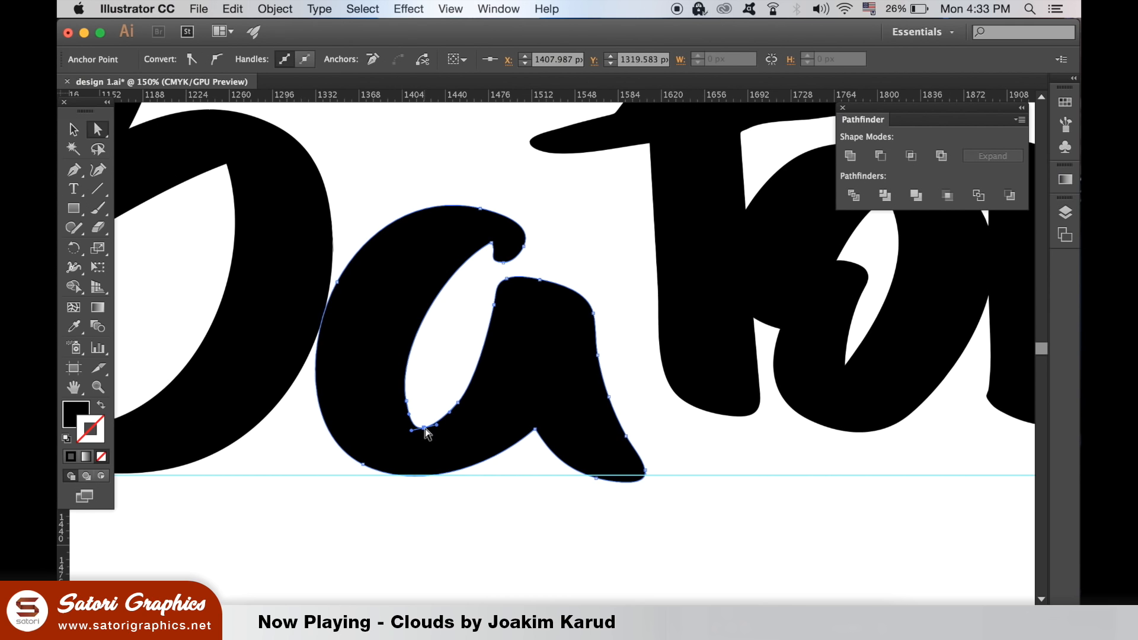
{"action": "left_click", "coordinate": [494, 476]}
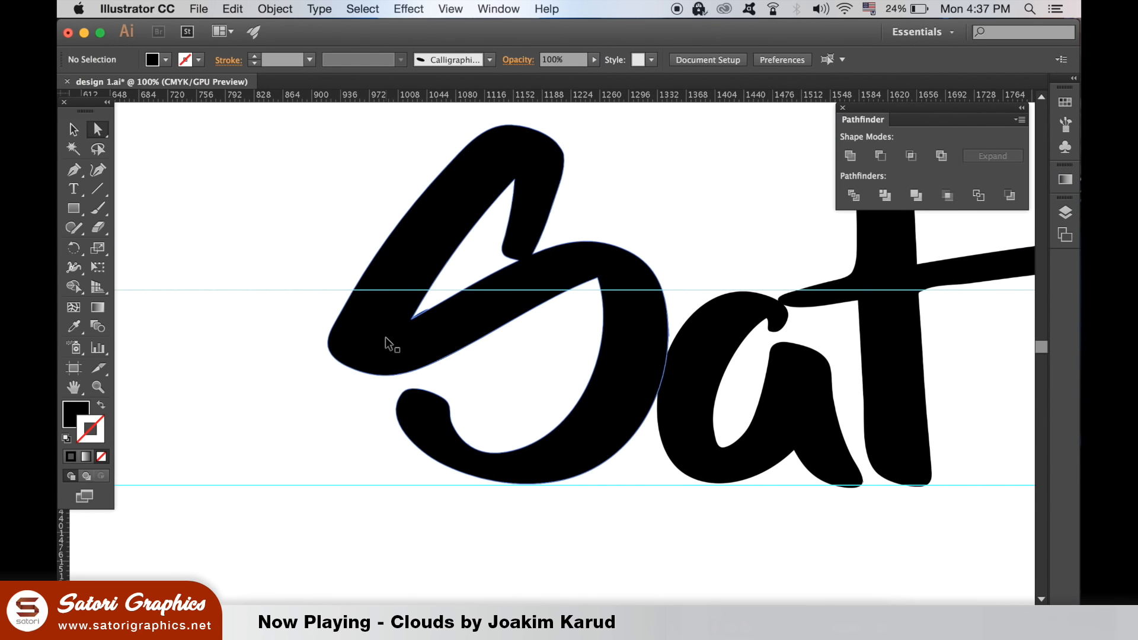
Scroll right to the letter's sharp inner notch.
{"action": "scroll", "scroll_direction": "right", "scroll_amount": 3}
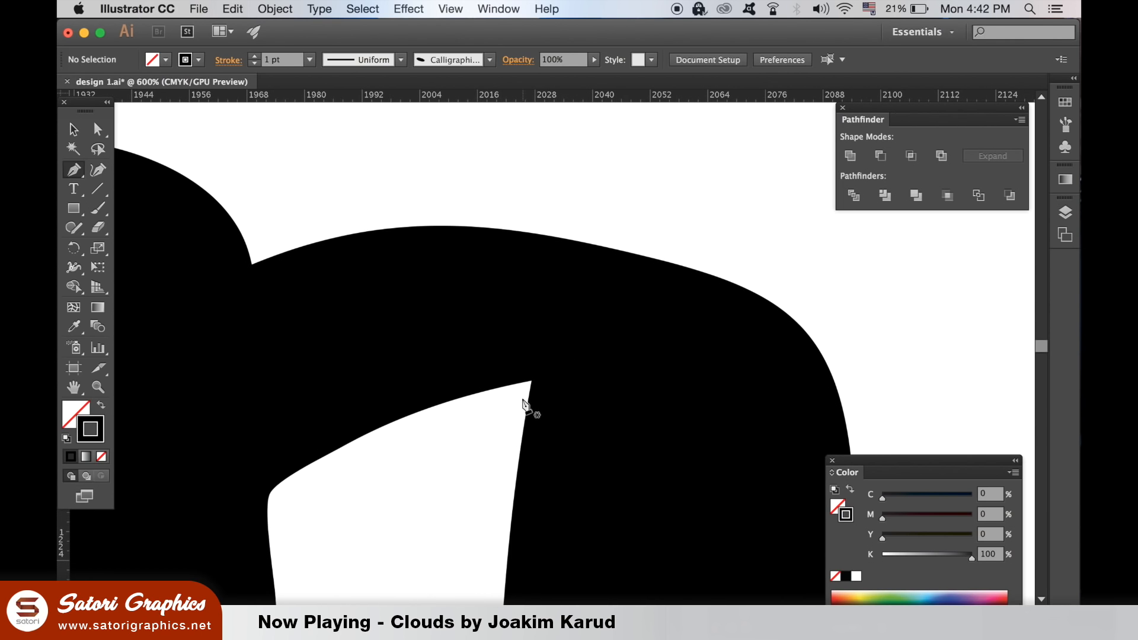
{"action": "mouse_move", "coordinate": [527, 431]}
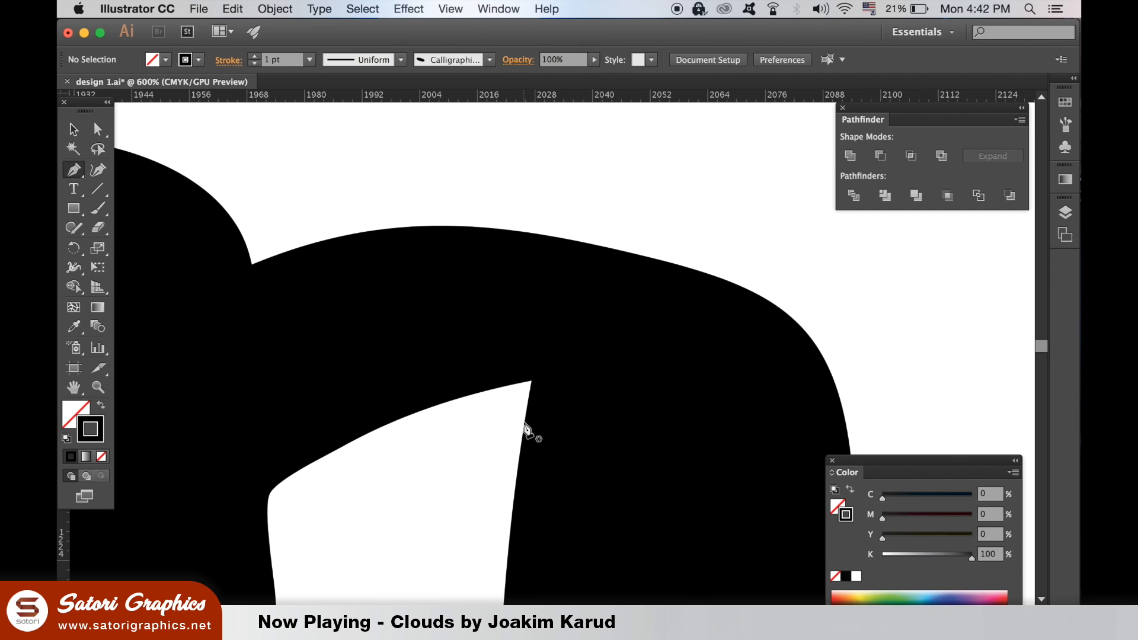
Place the first Pen point of the cut path at the counter's pointed tip.
{"action": "left_click", "coordinate": [523, 423]}
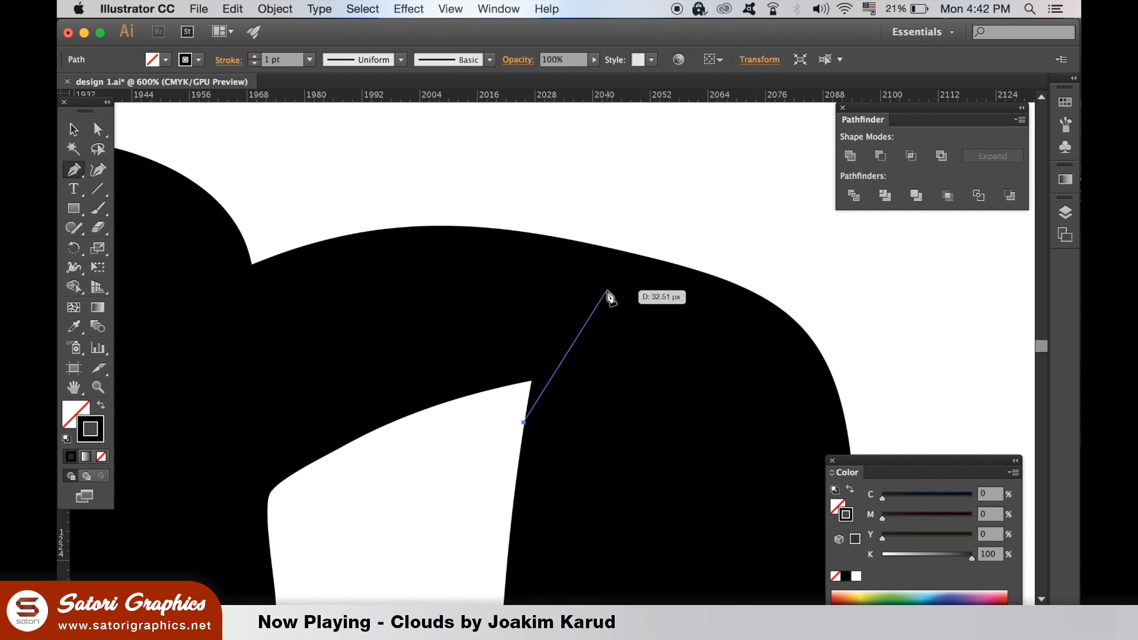